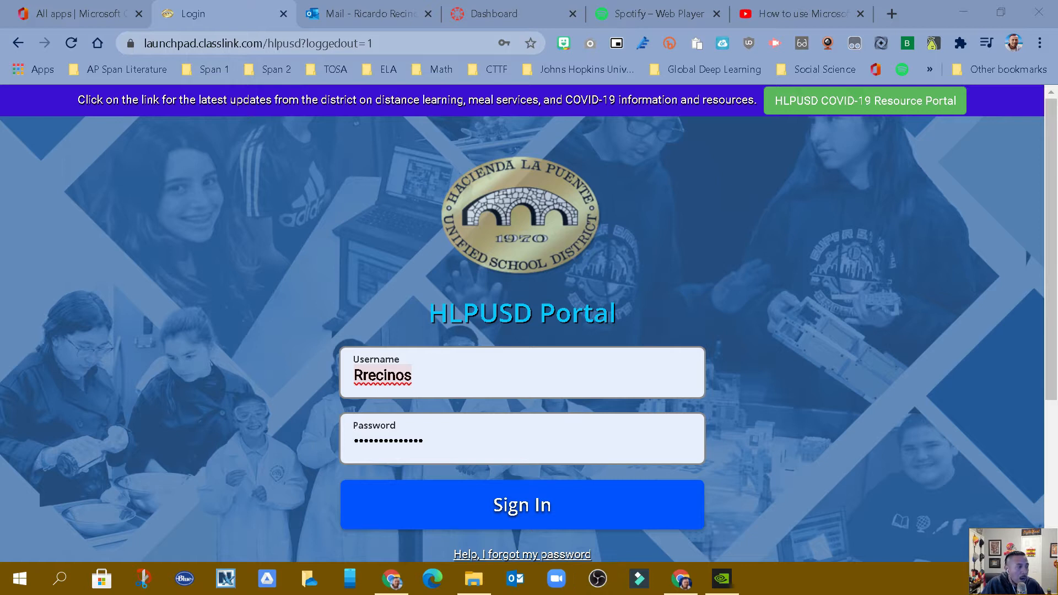
# - Submit the school username and password on the HLPUSD ClassLink sign-in page
pyautogui.click(522, 504)
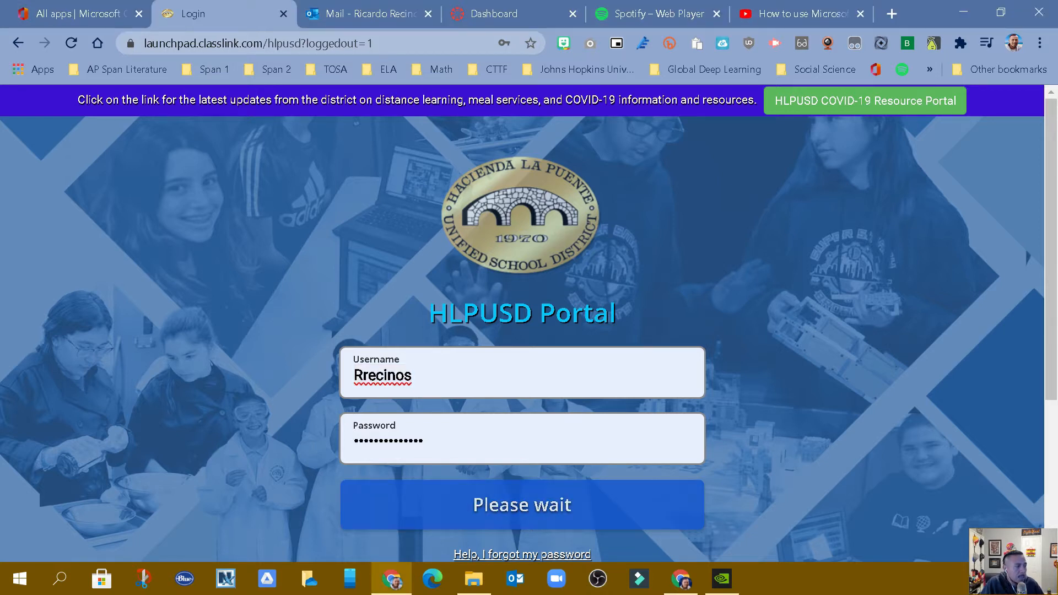
pyautogui.click(521, 504)
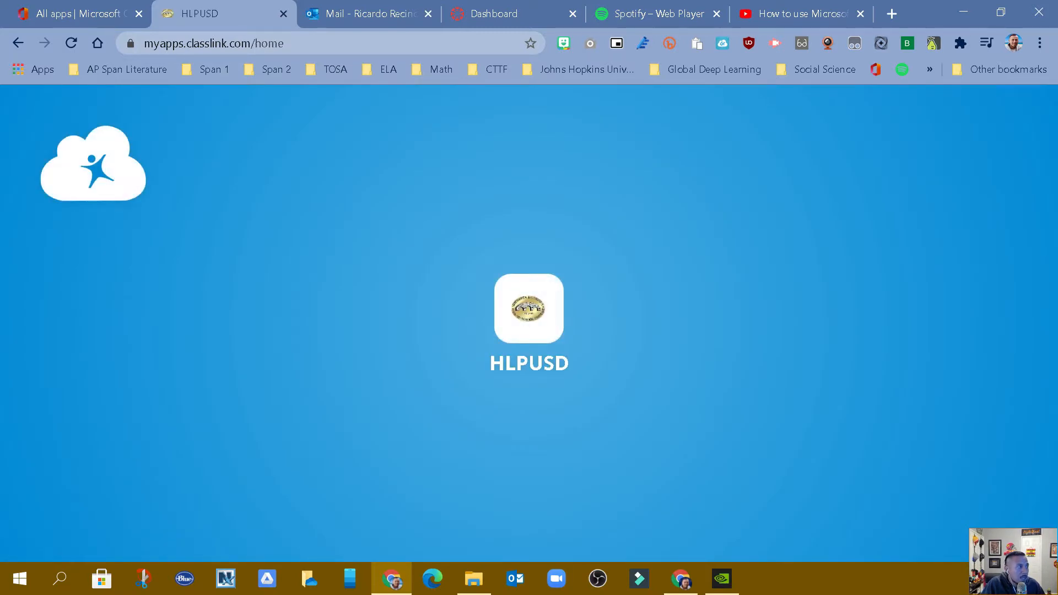
# - Launch the Adobe Creative Cloud tile from the ClassLink launchpad, opening adobe.com in a new tab
pyautogui.click(528, 309)
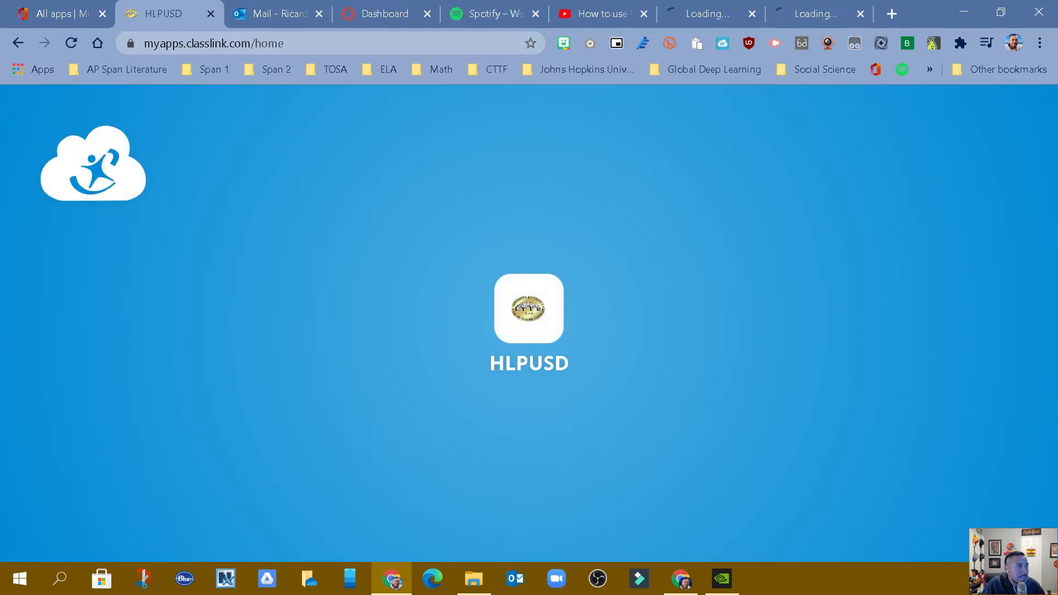
pyautogui.click(528, 309)
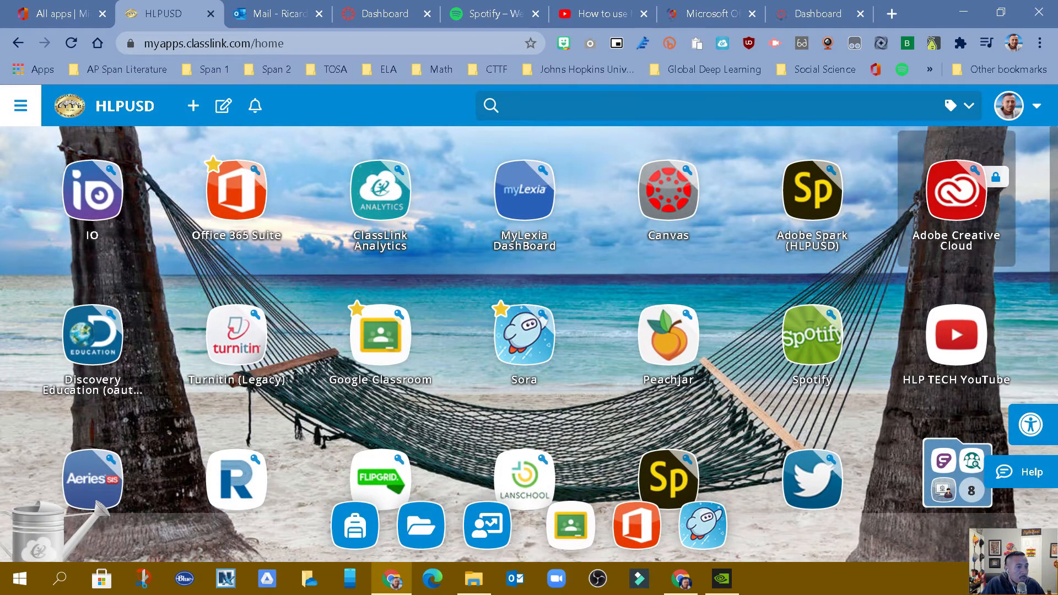
pyautogui.moveTo(812, 198)
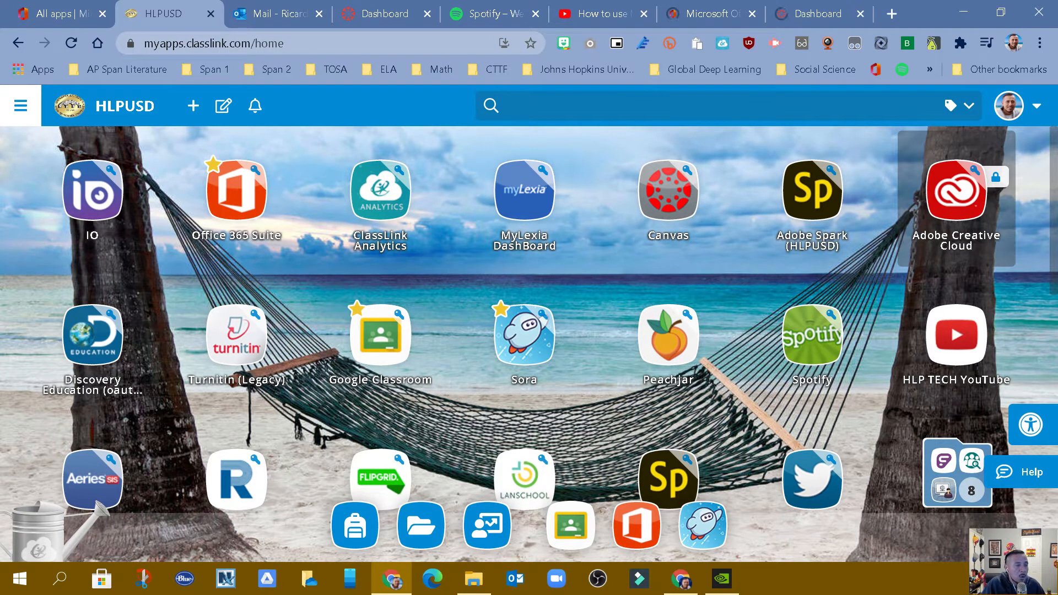
pyautogui.click(956, 191)
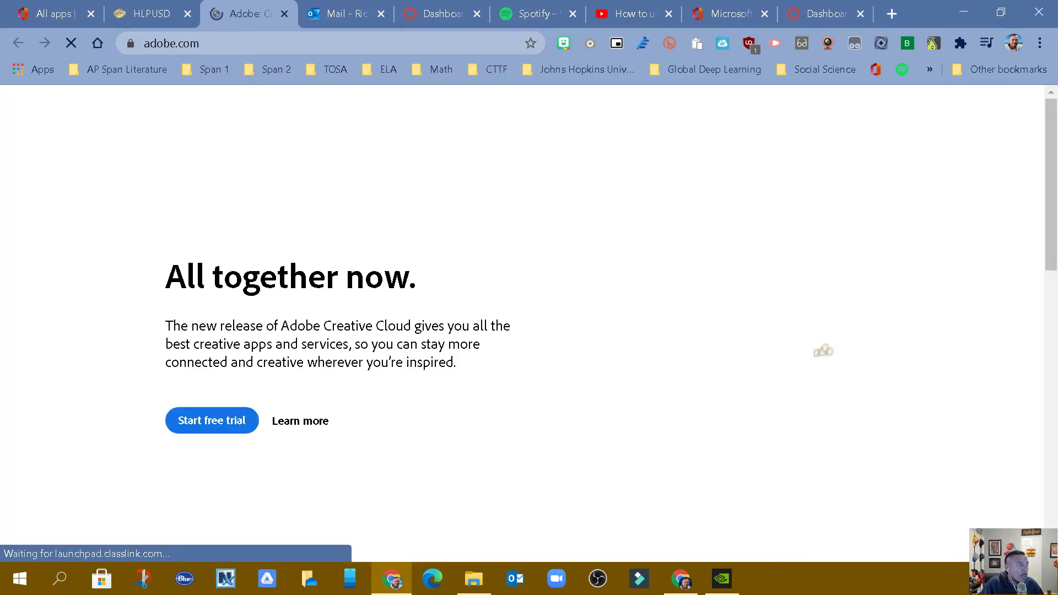
# - Sign in on adobe.com with the school email, choosing Company or School Account
pyautogui.click(211, 420)
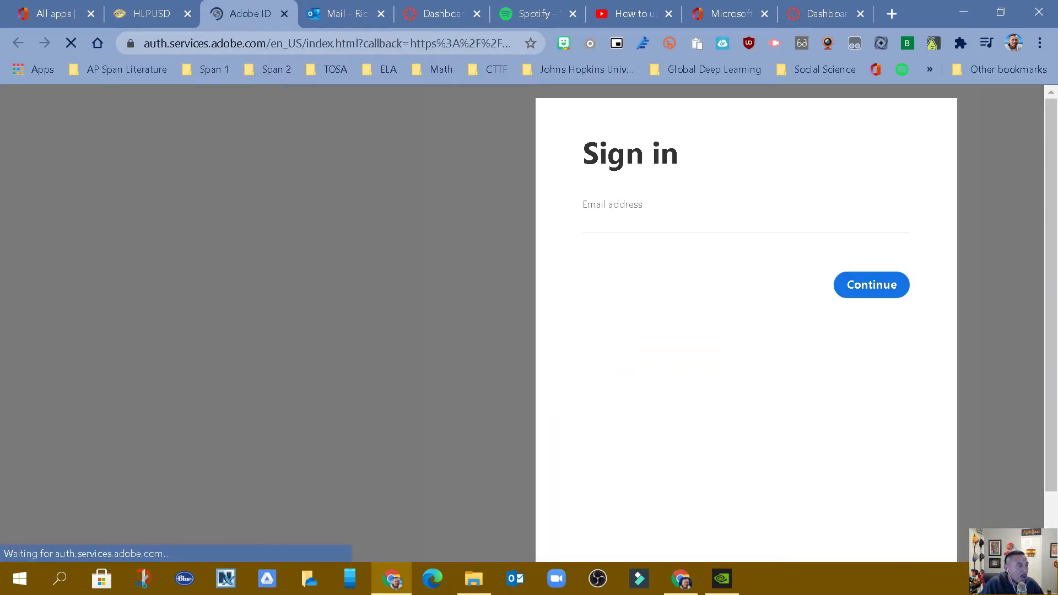
pyautogui.click(870, 285)
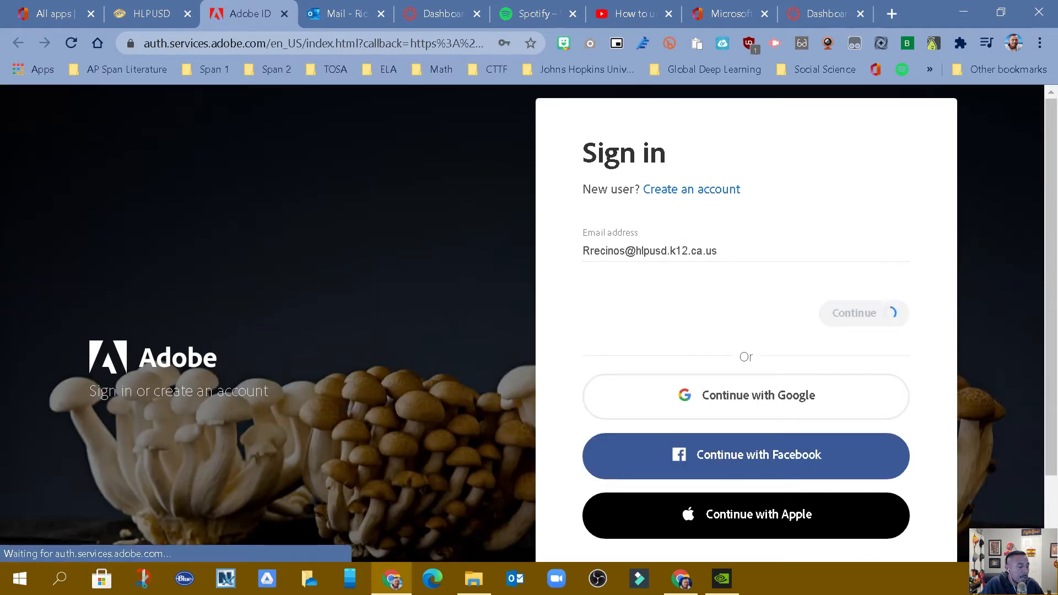
pyautogui.click(862, 312)
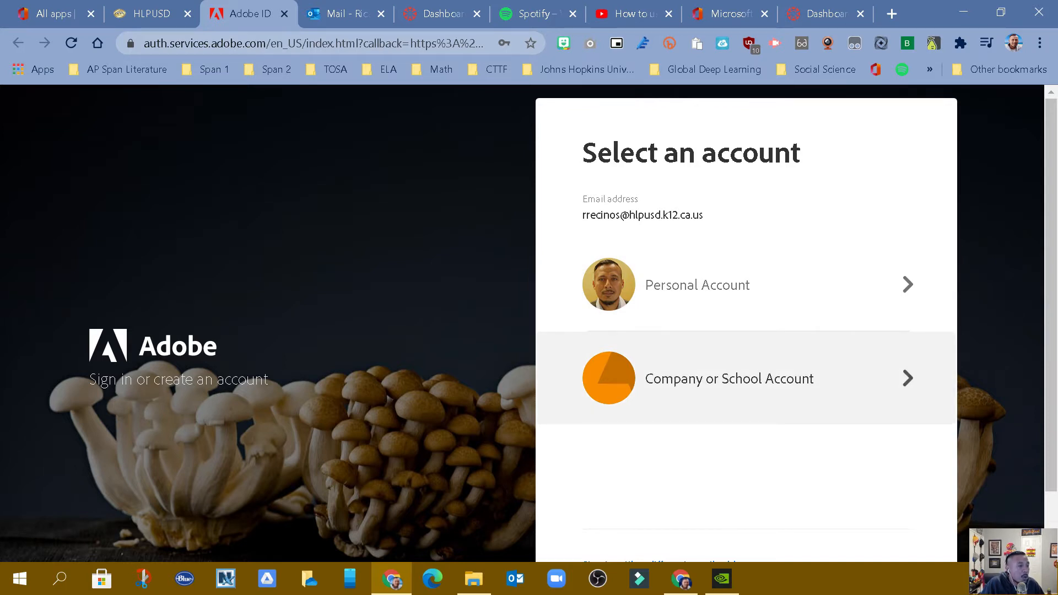
pyautogui.click(728, 378)
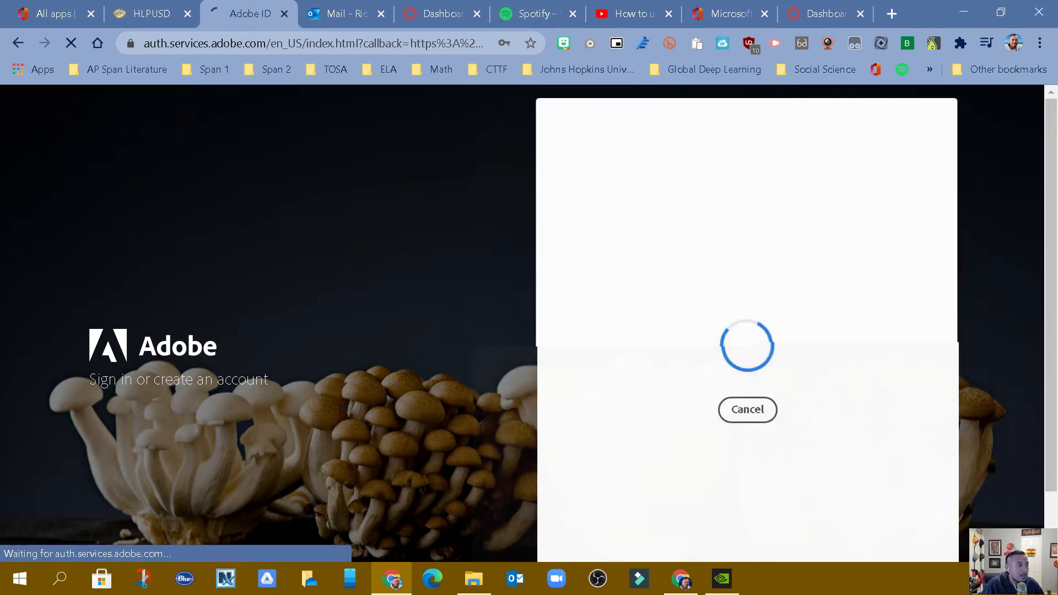
pyautogui.click(747, 410)
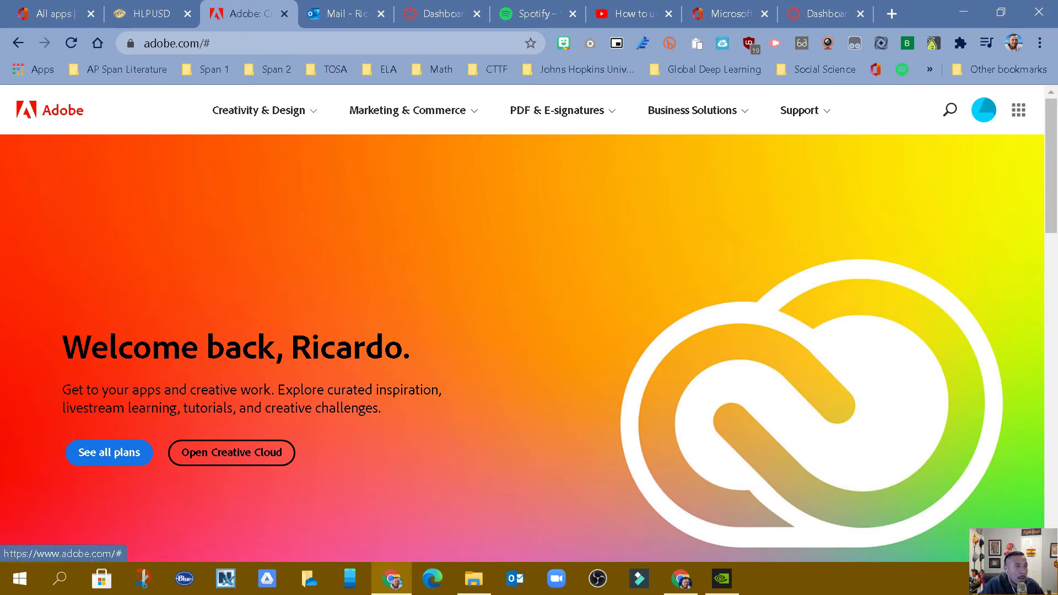
# - Open View All for Creative Cloud Apps from the Adobe apps grid menu
pyautogui.click(1018, 110)
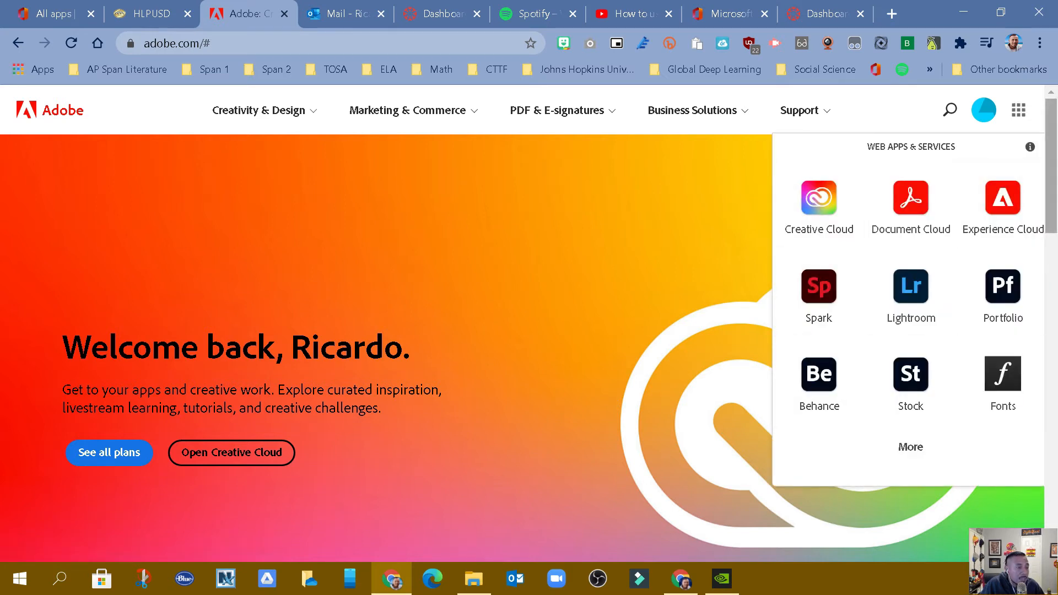
pyautogui.moveTo(910, 290)
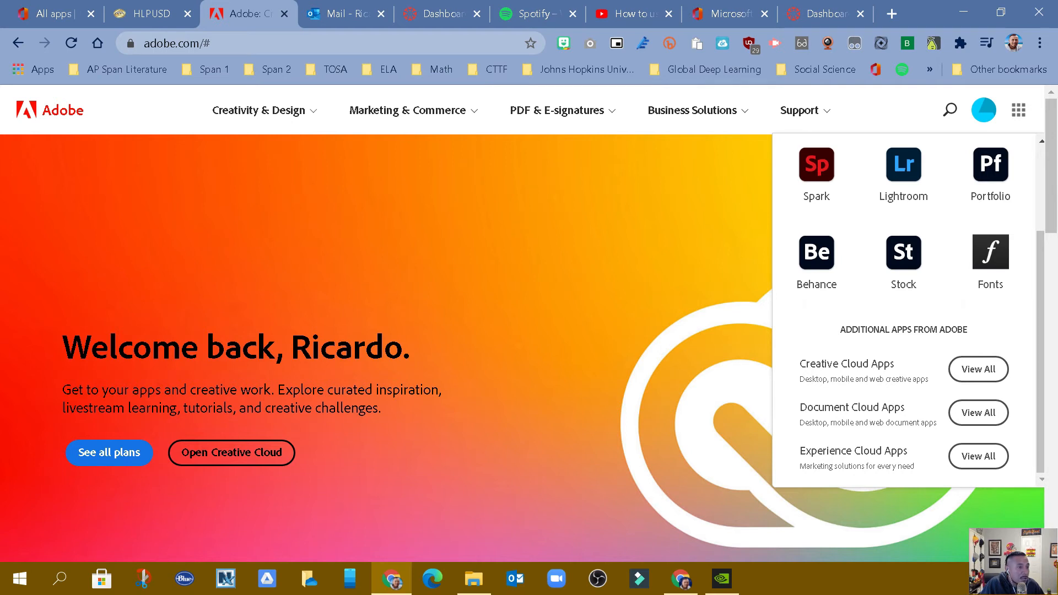
pyautogui.click(976, 369)
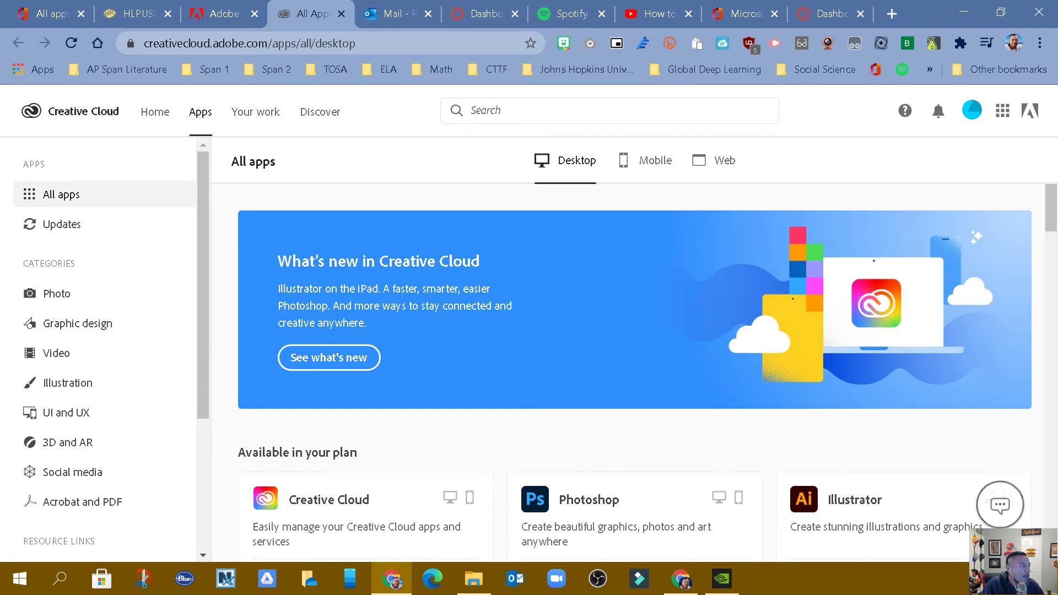
pyautogui.scroll(-3)
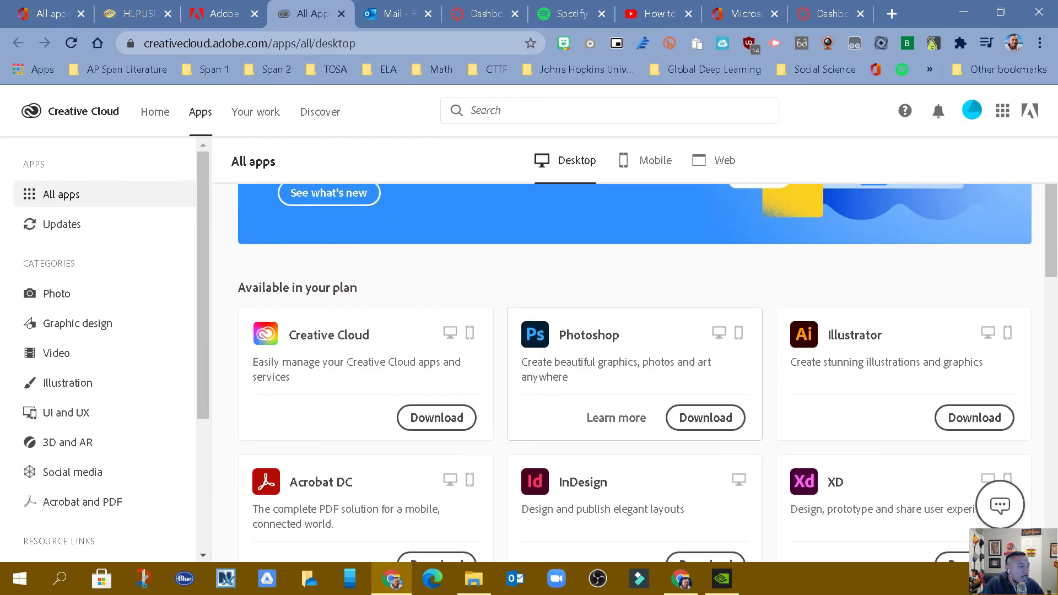
pyautogui.scroll(-3)
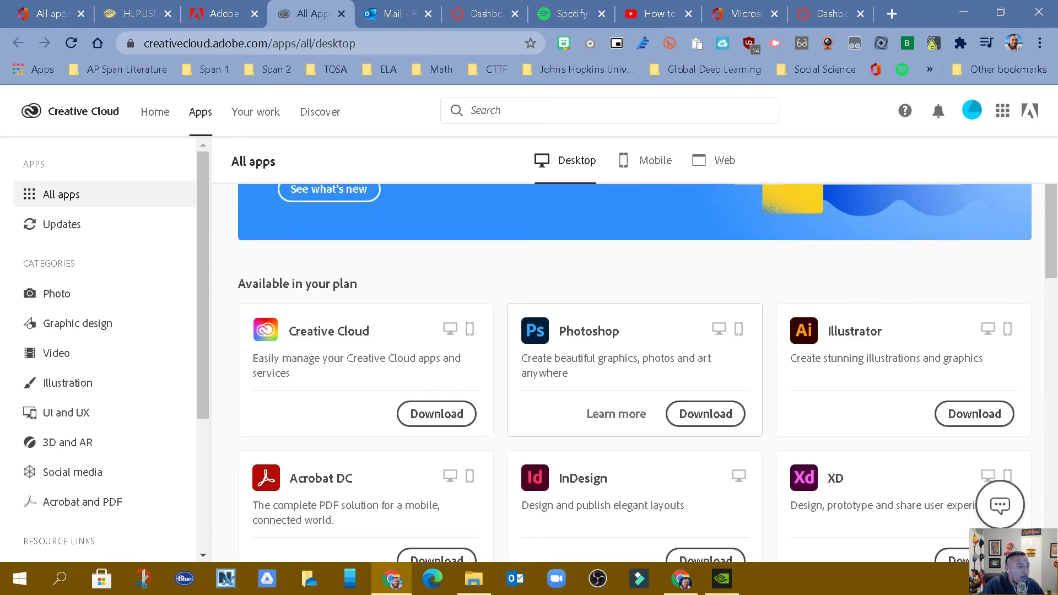